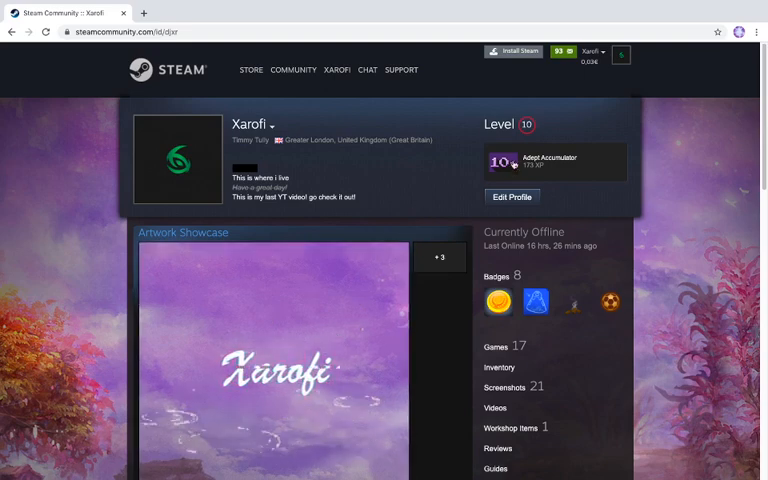
mouse_move(405, 172)
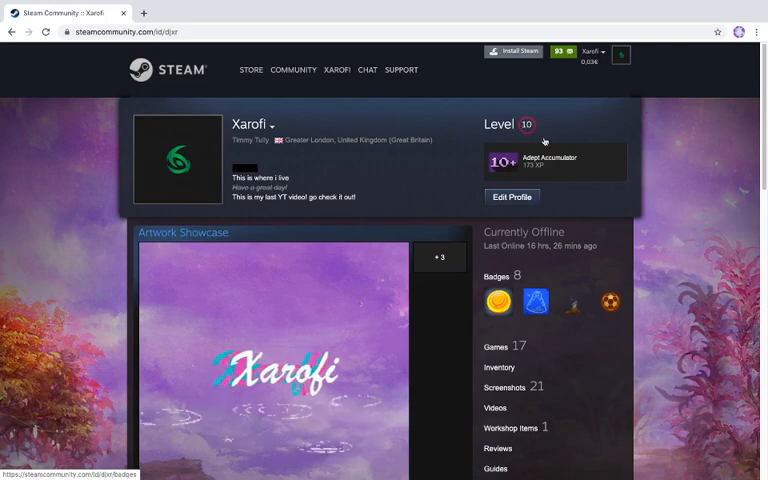
Step: Keep the Artwork Showcase as the featured showcase and leave the profile editor without saving
scroll("down", 3)
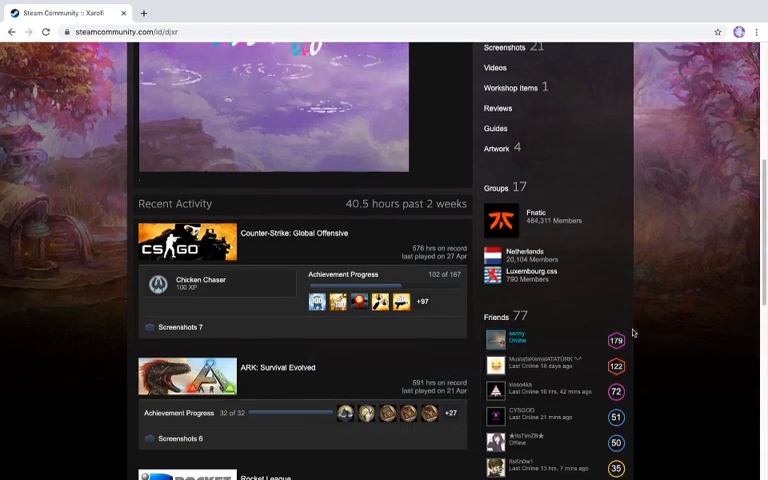
scroll("up", 3)
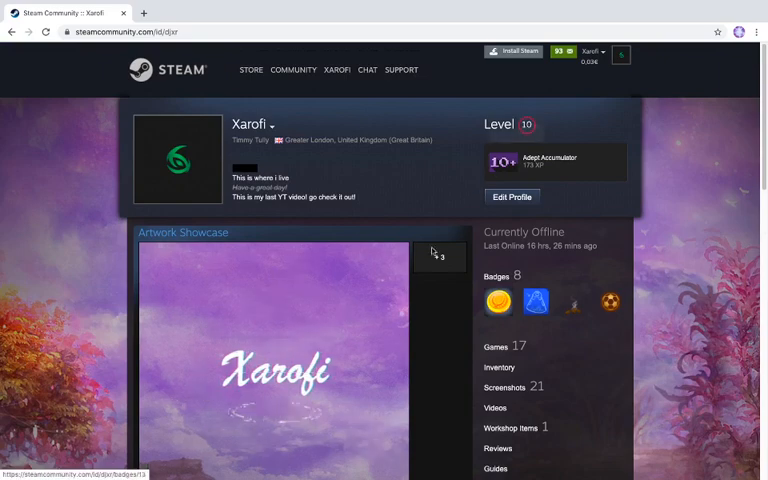
scroll("down", 3)
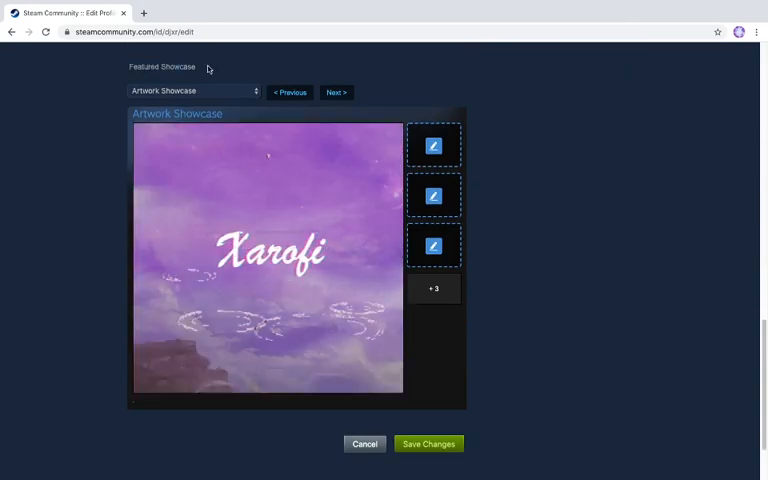
left_click(193, 91)
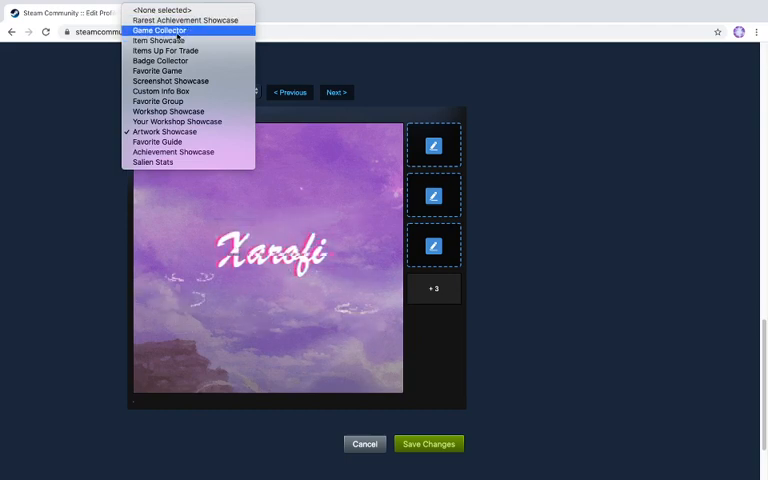
mouse_move(172, 151)
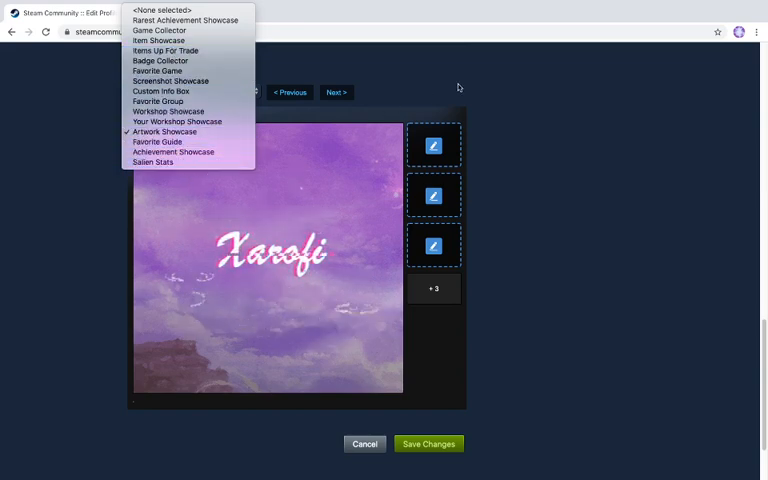
left_click(164, 131)
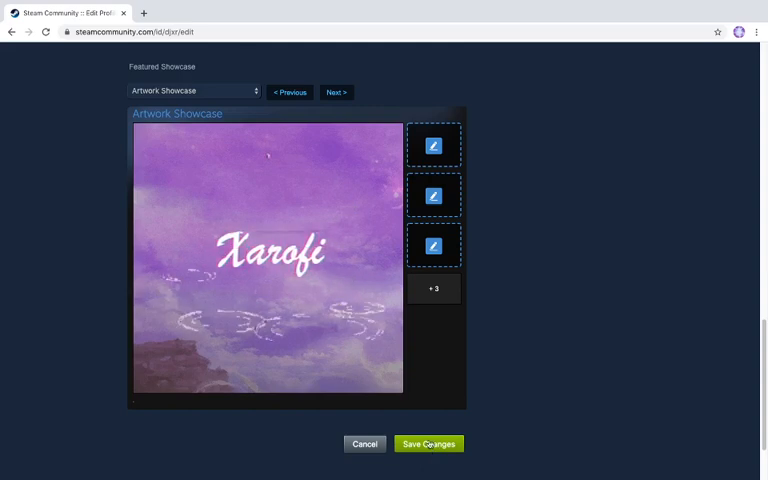
left_click(427, 443)
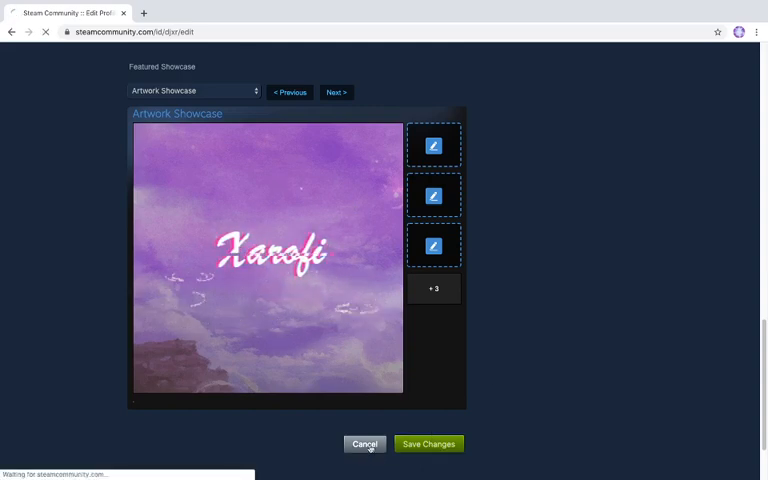
left_click(427, 444)
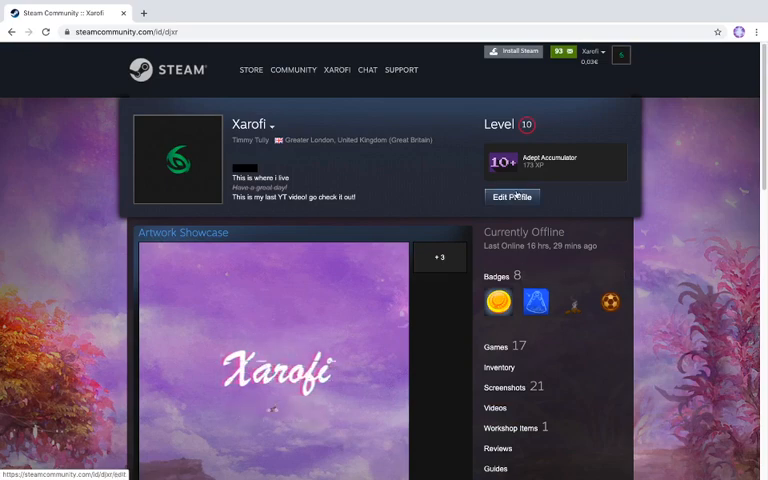
Step: Go to the Badges page and scroll down to the F1 2015 badge row
left_click(336, 69)
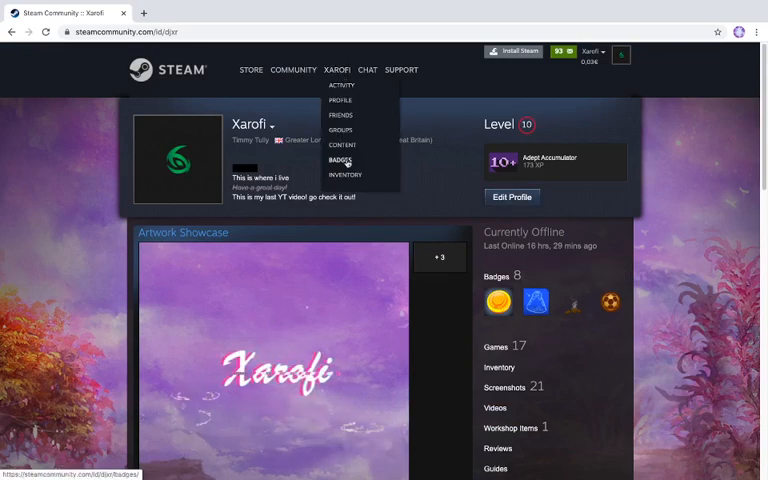
left_click(341, 158)
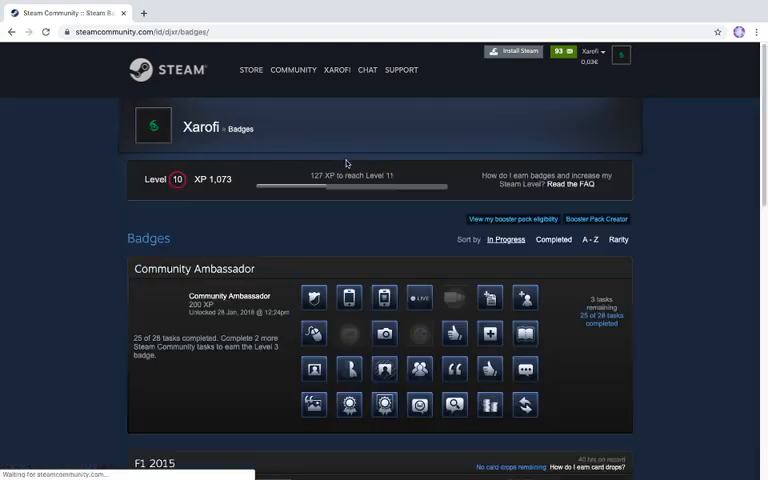
scroll("down", 3)
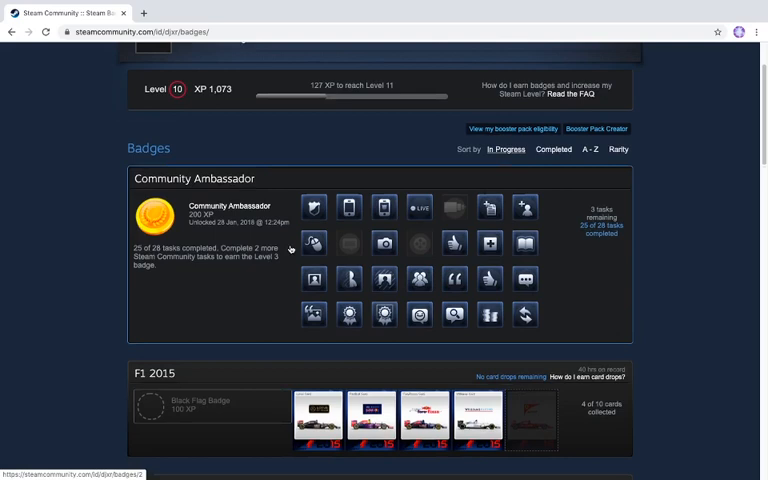
scroll("down", 3)
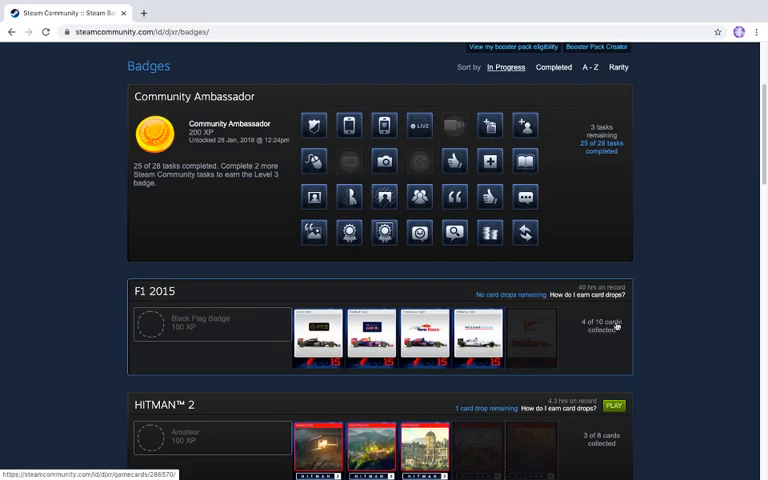
scroll("down", 3)
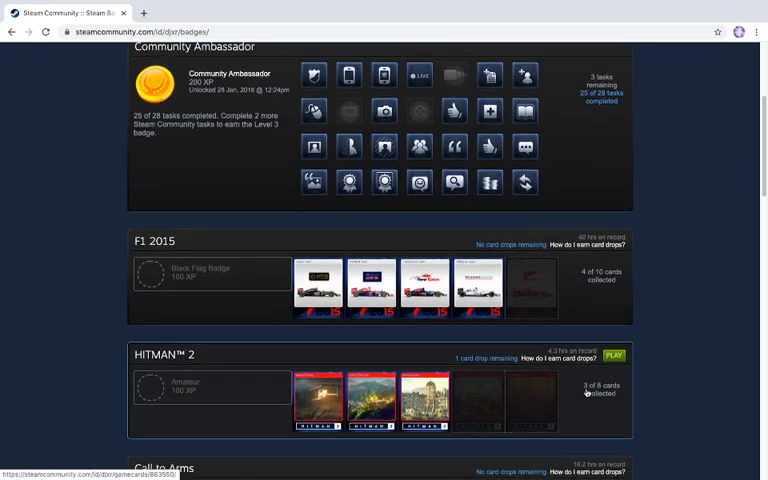
scroll("down", 3)
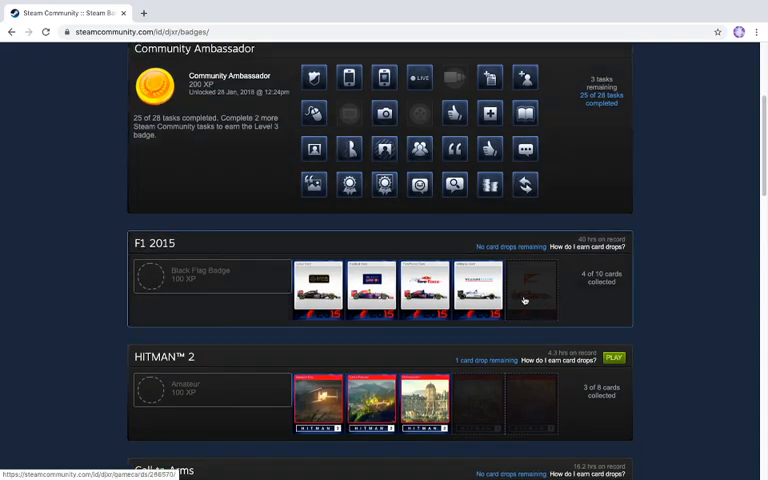
Step: Open the F1 2015 badge card page and select the missing 'Ferrari Card' name
left_click(525, 290)
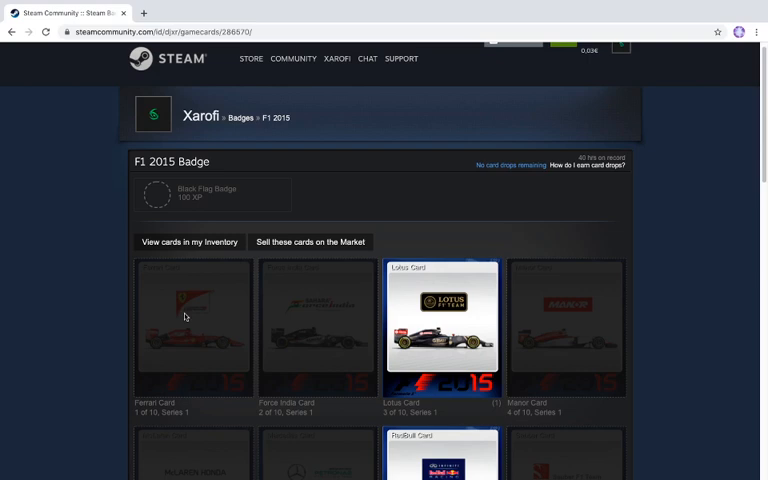
mouse_move(224, 327)
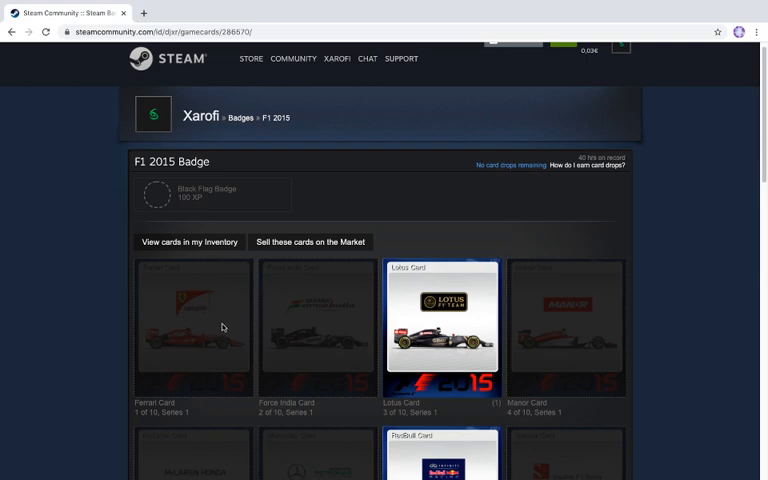
mouse_move(183, 305)
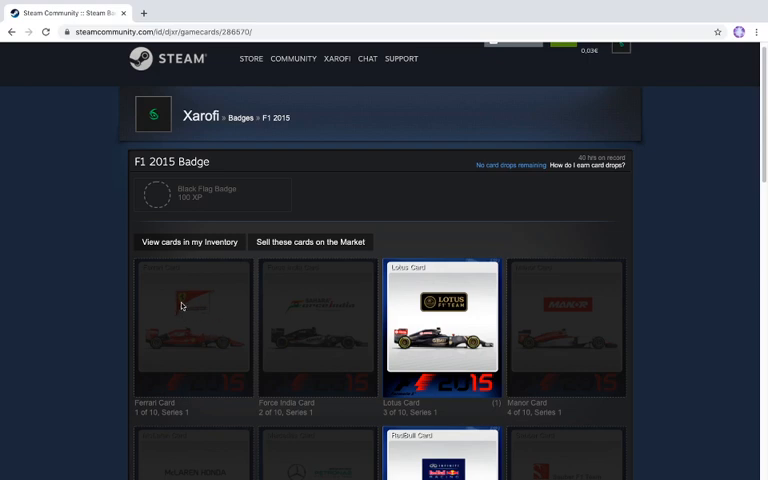
mouse_move(367, 59)
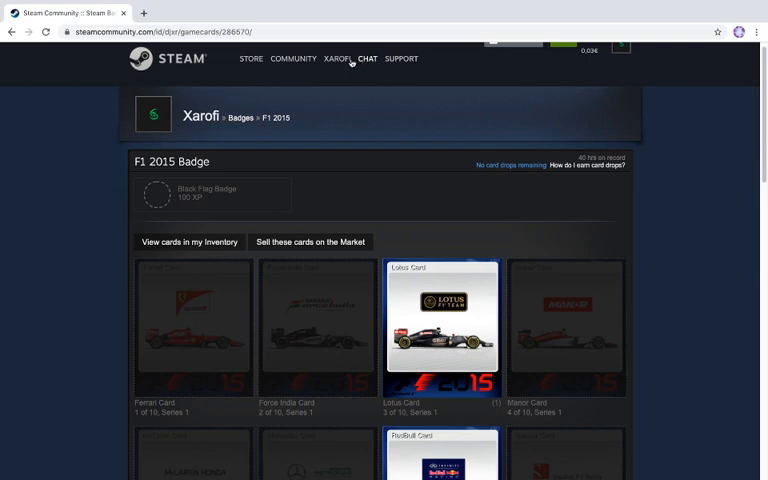
left_click(294, 58)
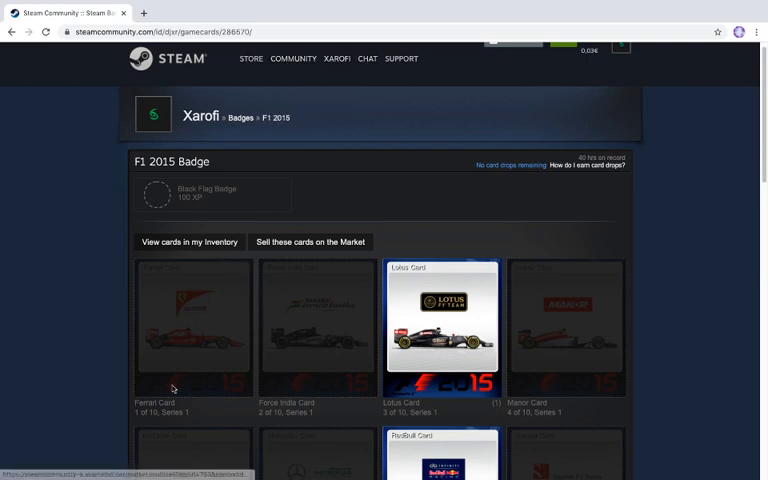
double_click(153, 402)
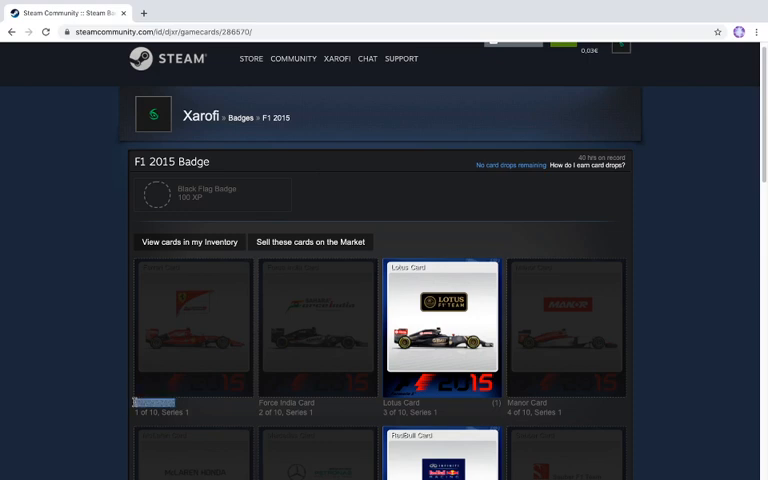
left_click(294, 58)
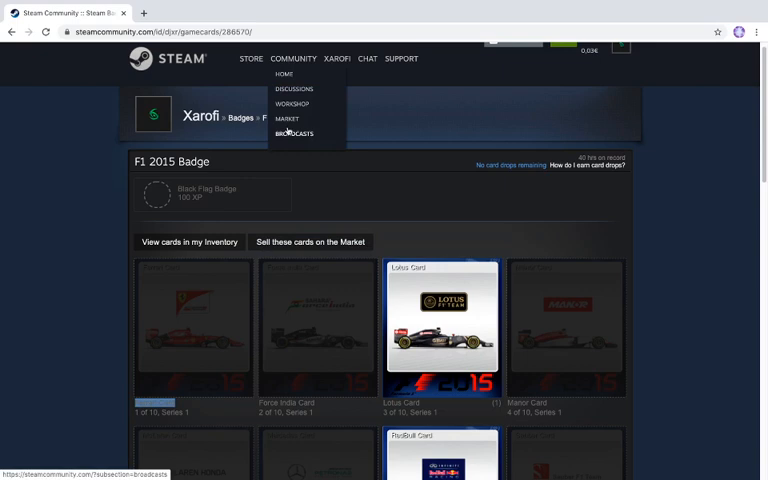
Step: Search the Community Market for 'Ferrari Card', then return to the badges page
left_click(286, 118)
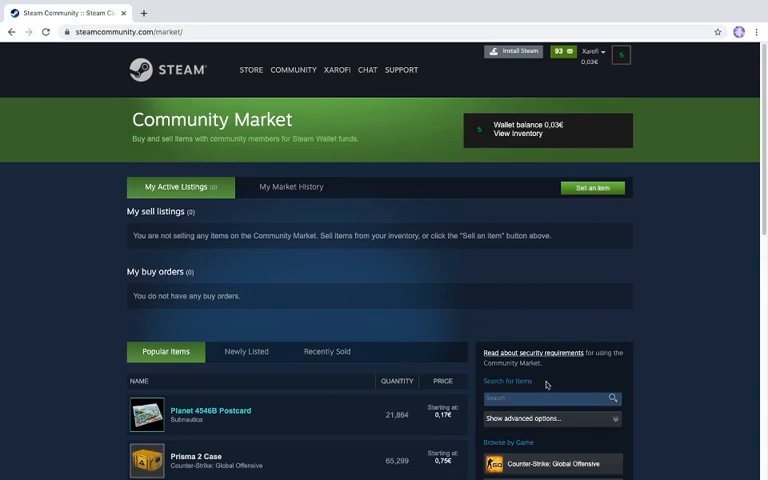
type("Ferrari Card")
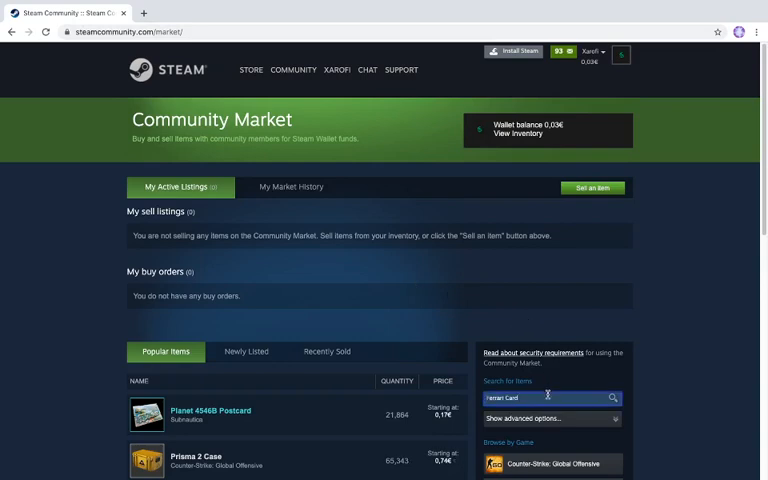
key("enter")
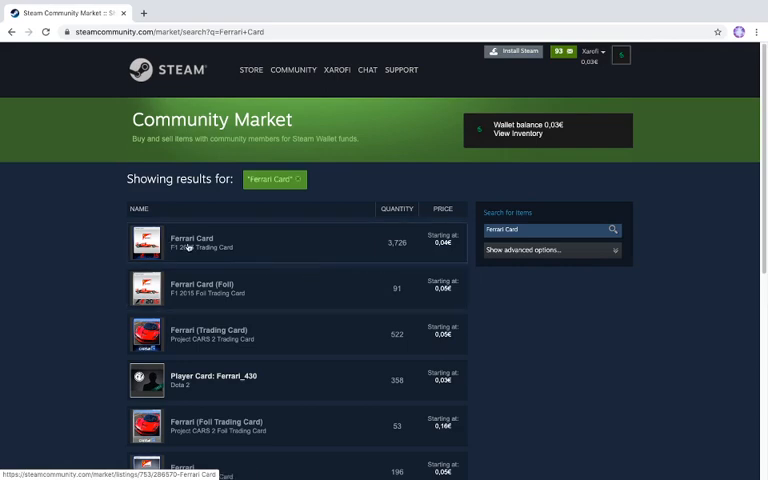
mouse_move(208, 251)
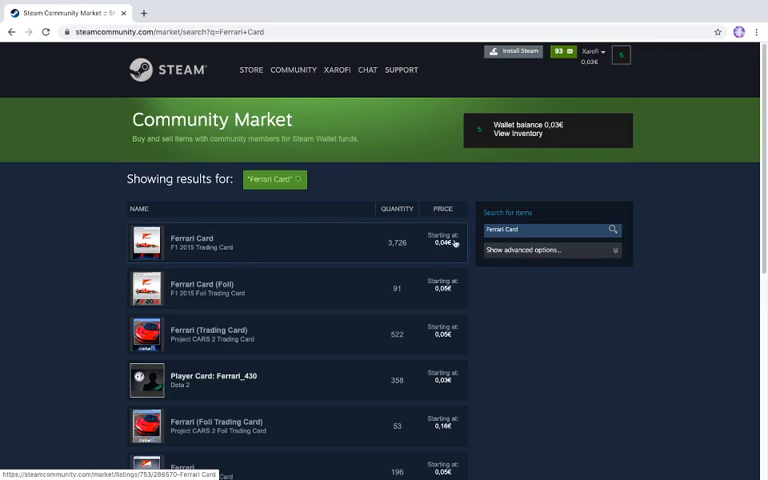
mouse_move(588, 79)
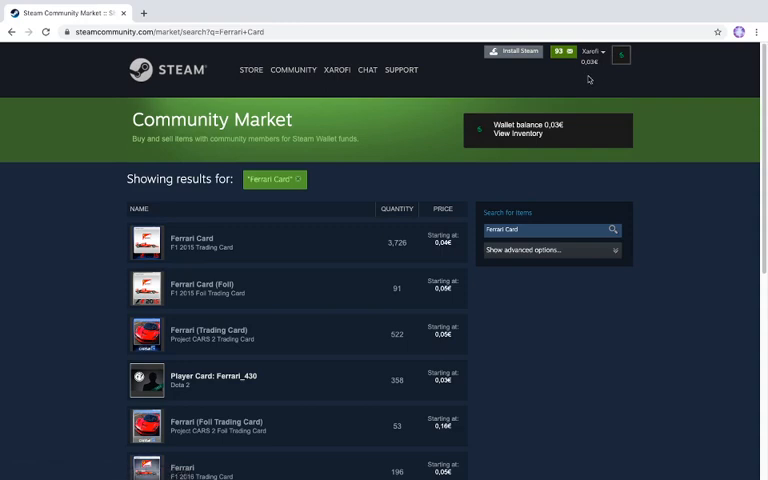
mouse_move(570, 74)
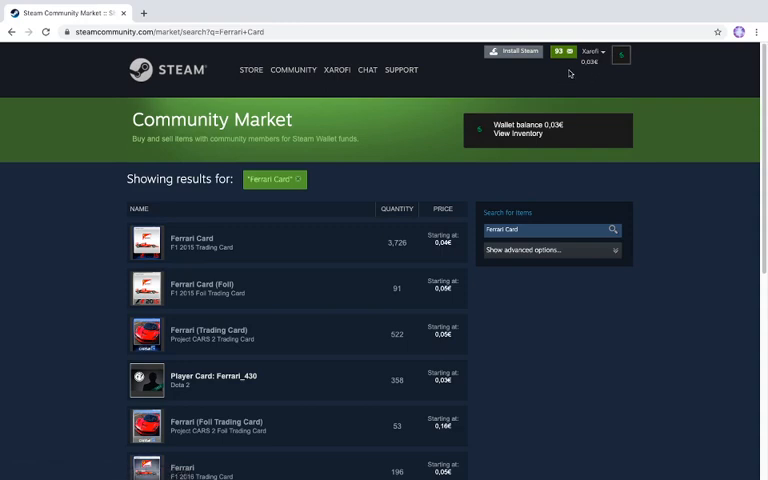
left_click(293, 70)
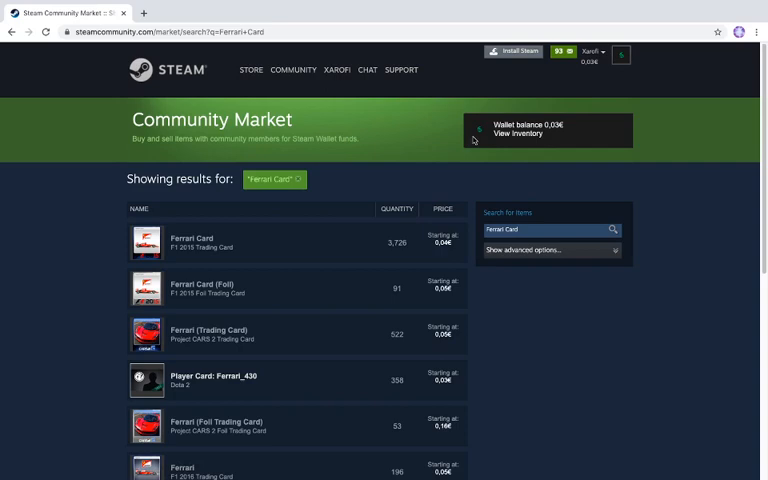
left_click(336, 70)
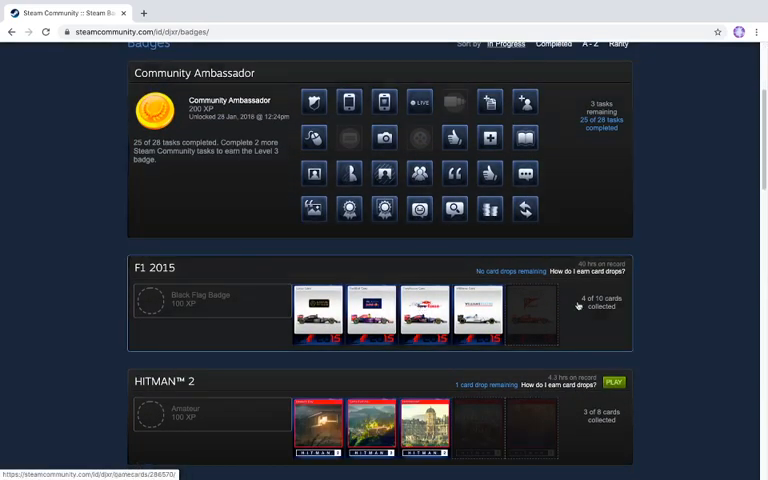
mouse_move(615, 306)
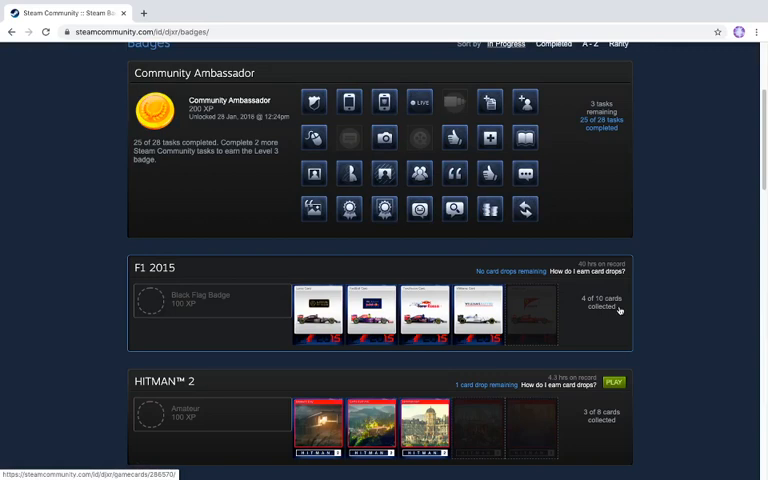
scroll("down", 3)
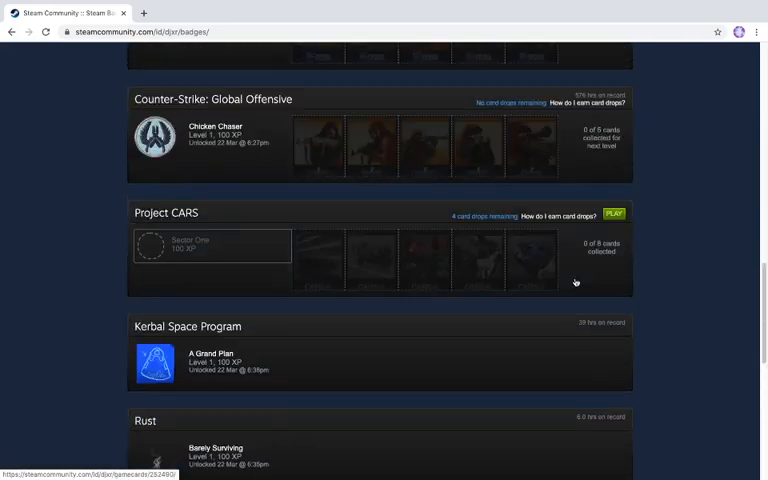
scroll("up", 3)
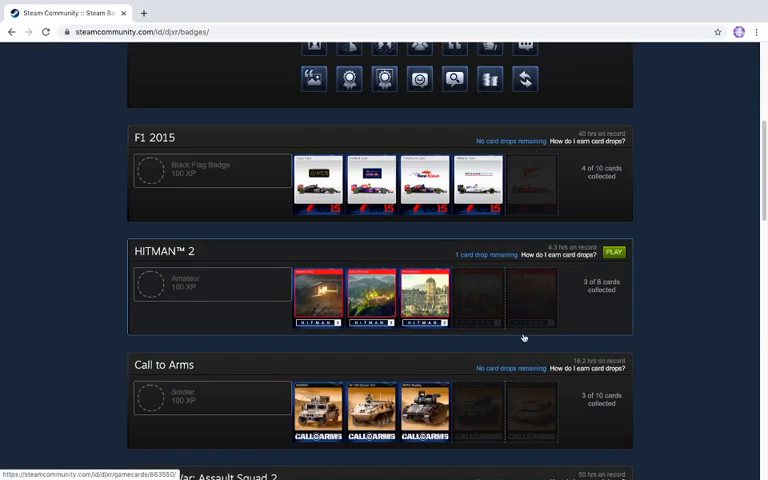
mouse_move(523, 337)
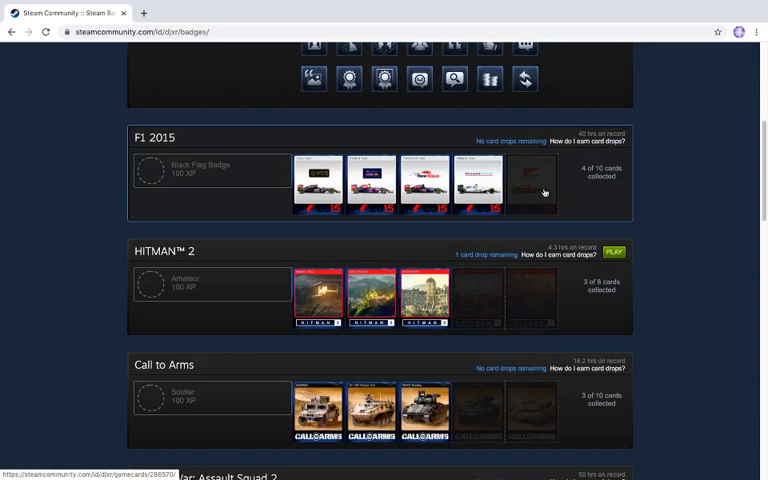
left_click(545, 191)
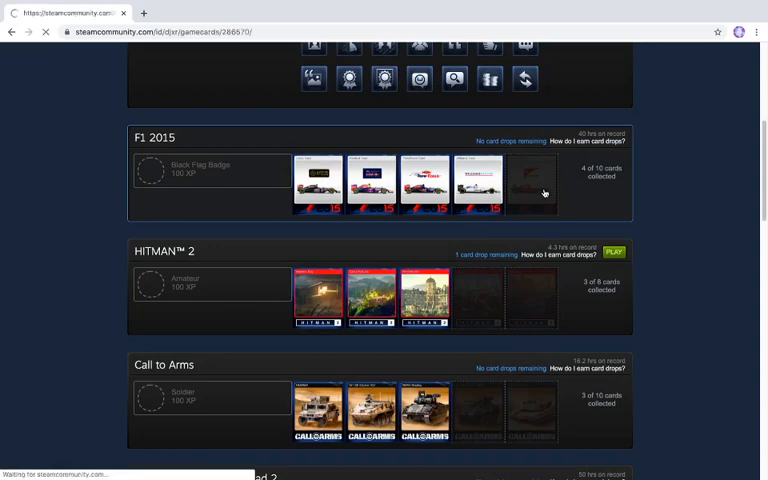
left_click(533, 183)
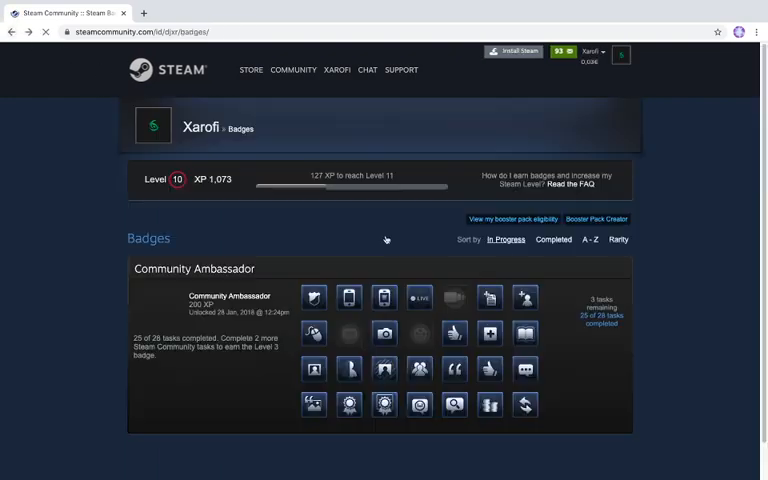
scroll("down", 3)
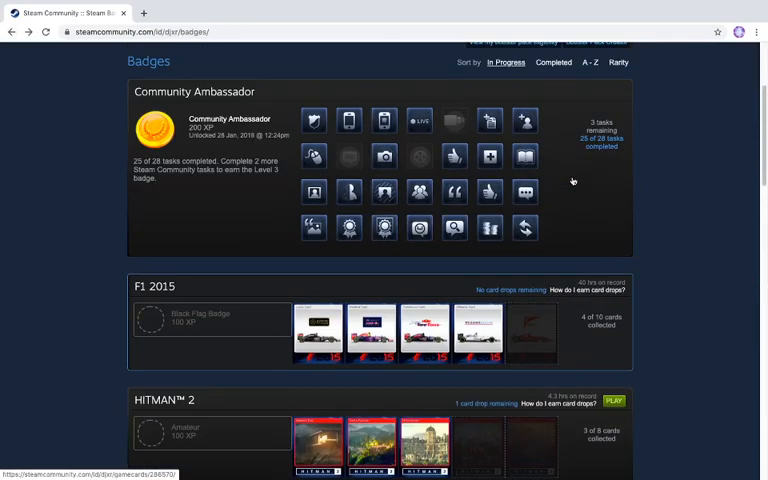
scroll("down", 3)
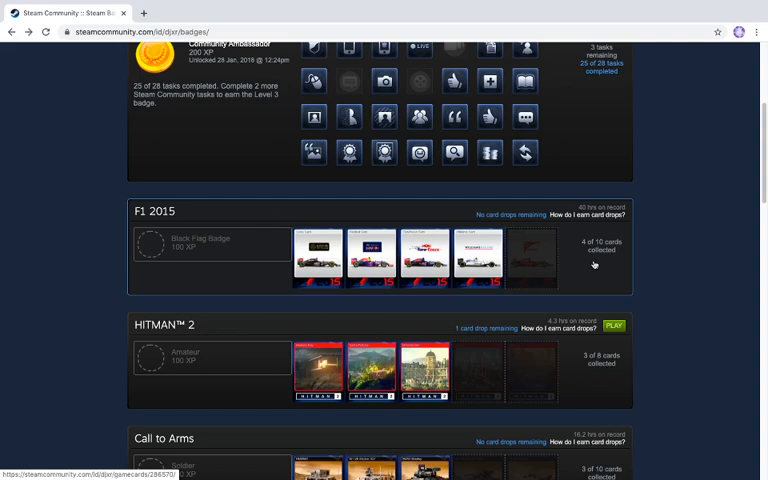
scroll("up", 3)
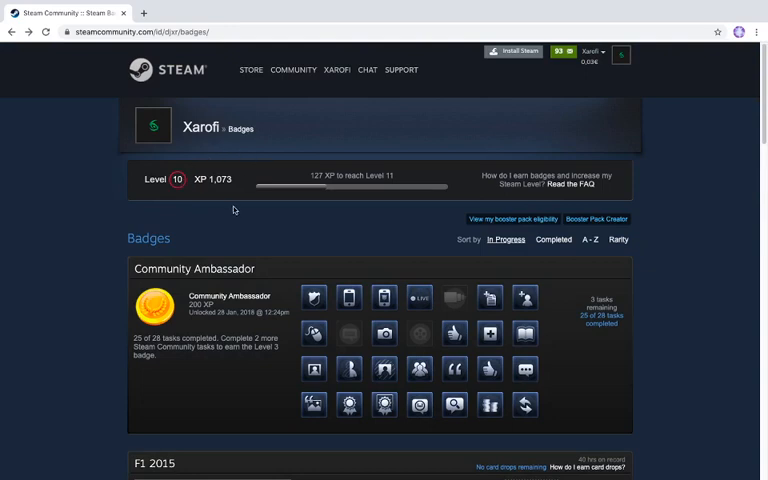
mouse_move(318, 228)
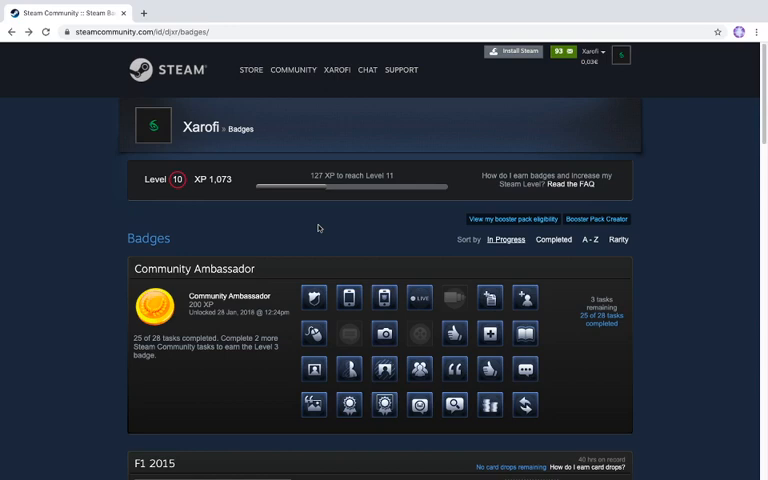
mouse_move(210, 165)
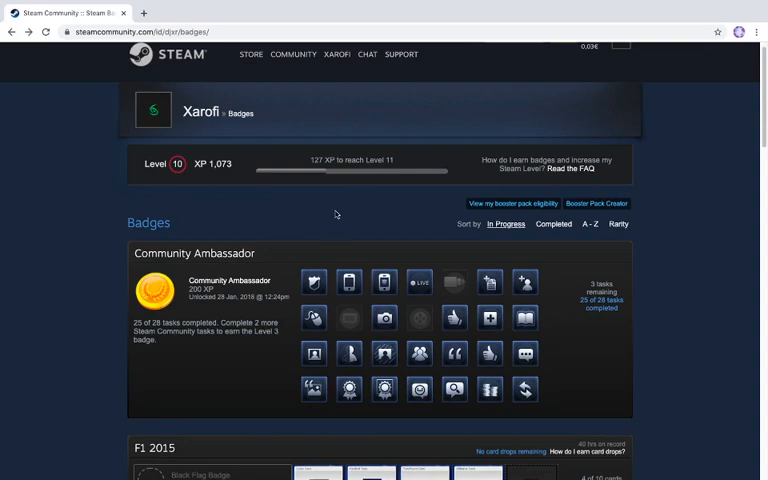
Step: Scroll the Badges page and go back to the 'Ferrari Card' market results
scroll("down", 3)
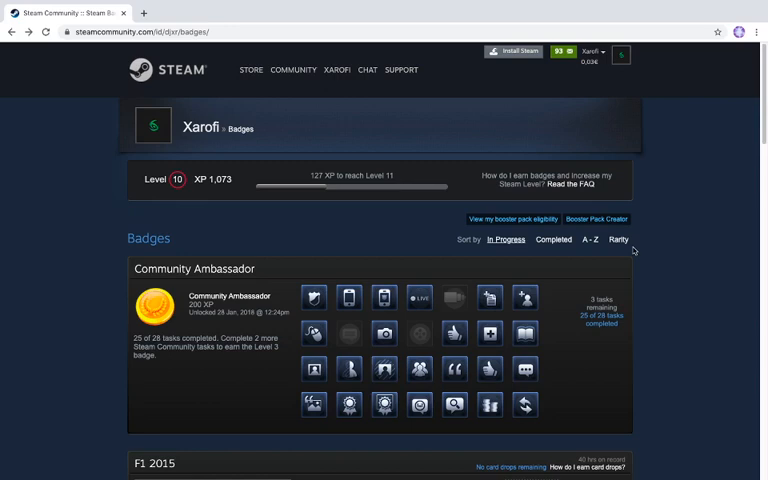
mouse_move(477, 160)
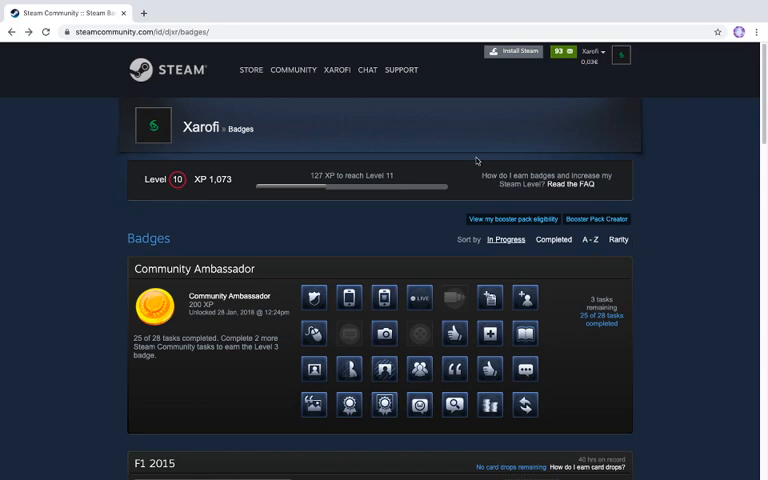
mouse_move(409, 85)
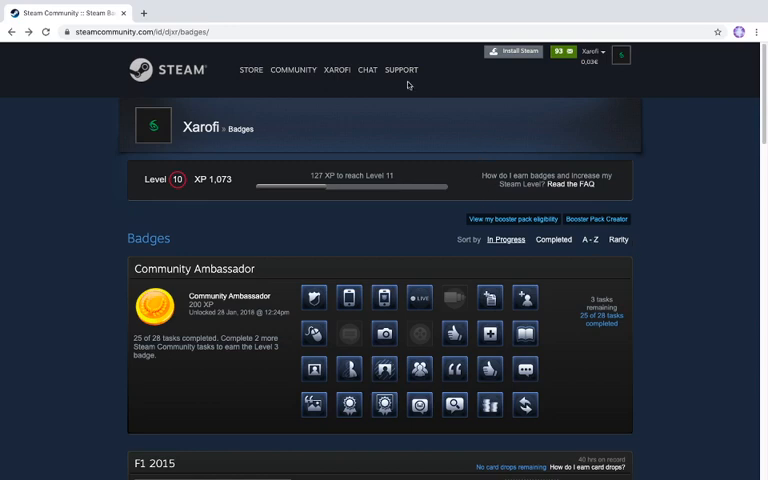
left_click(337, 70)
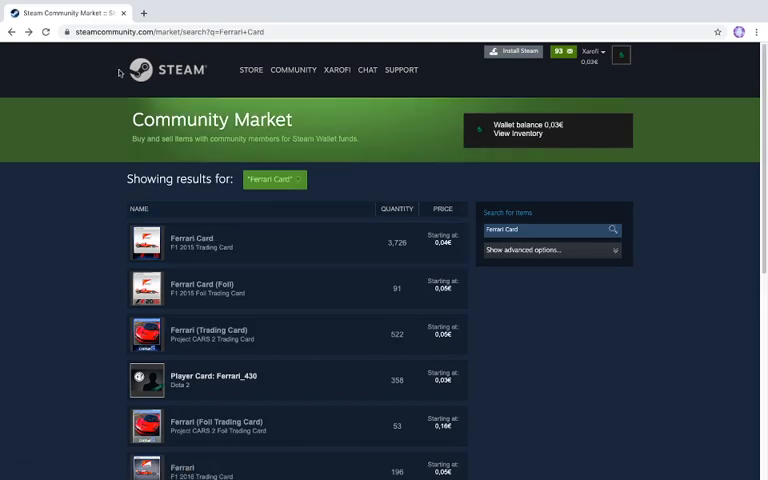
Step: Go to the Community Market home, then open Xarofi's own profile page
left_click(9, 32)
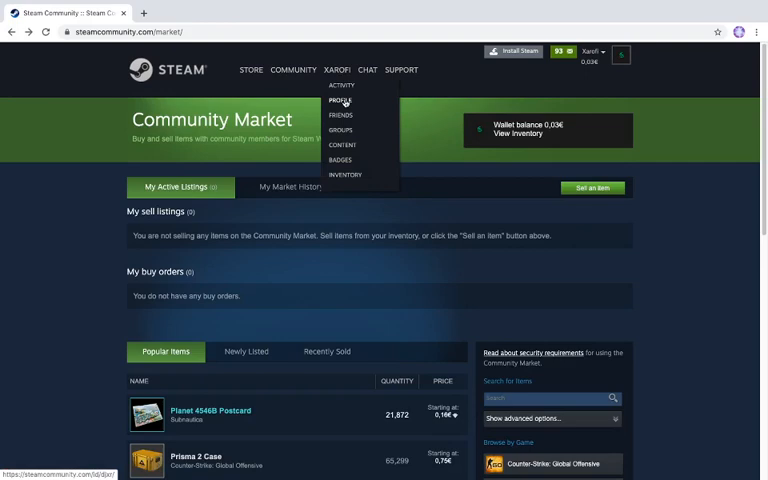
left_click(340, 100)
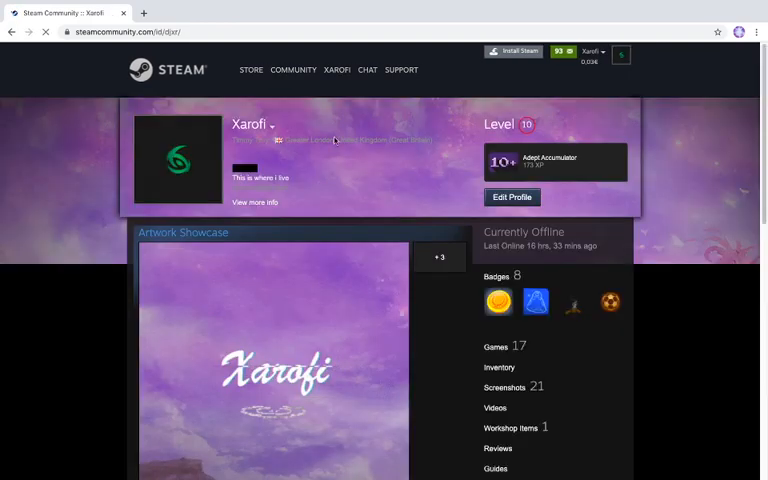